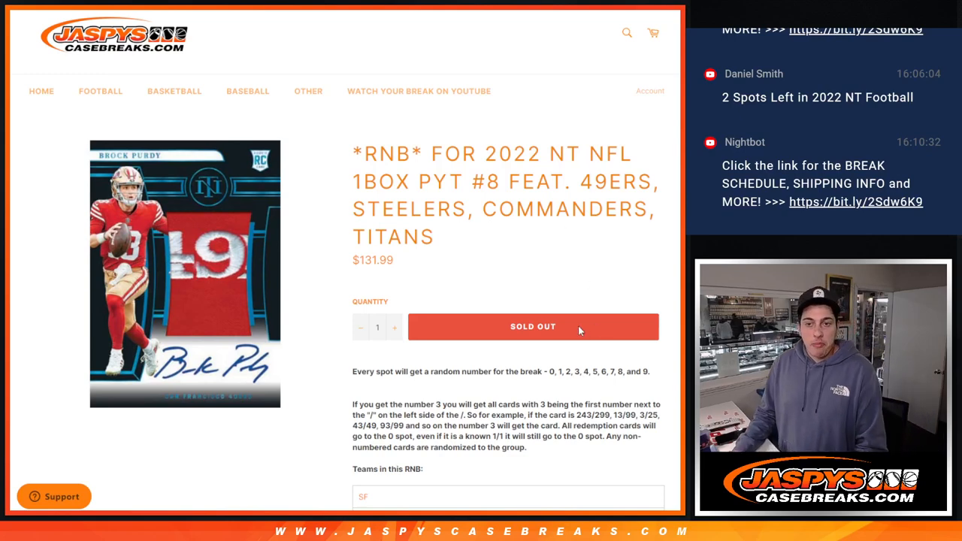
pyautogui.moveTo(542, 252)
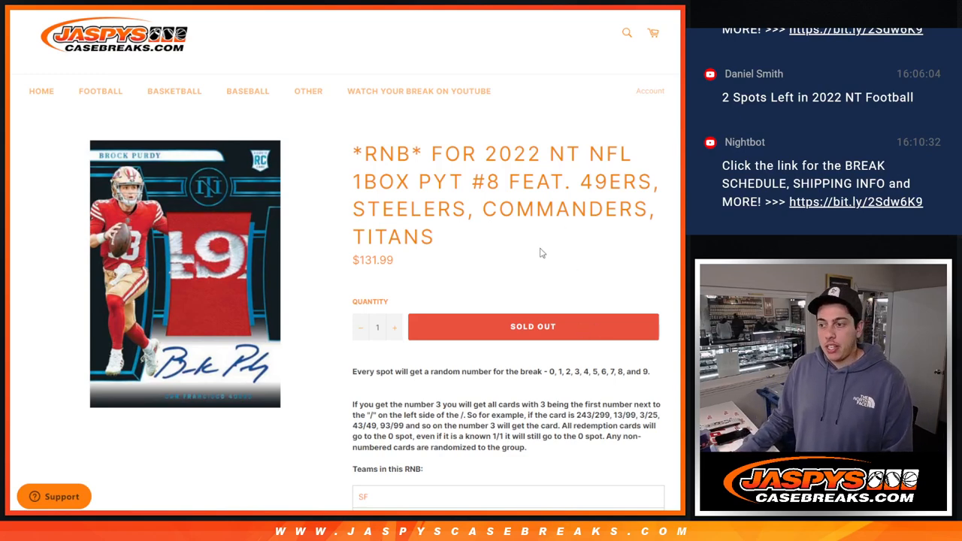
pyautogui.moveTo(558, 237)
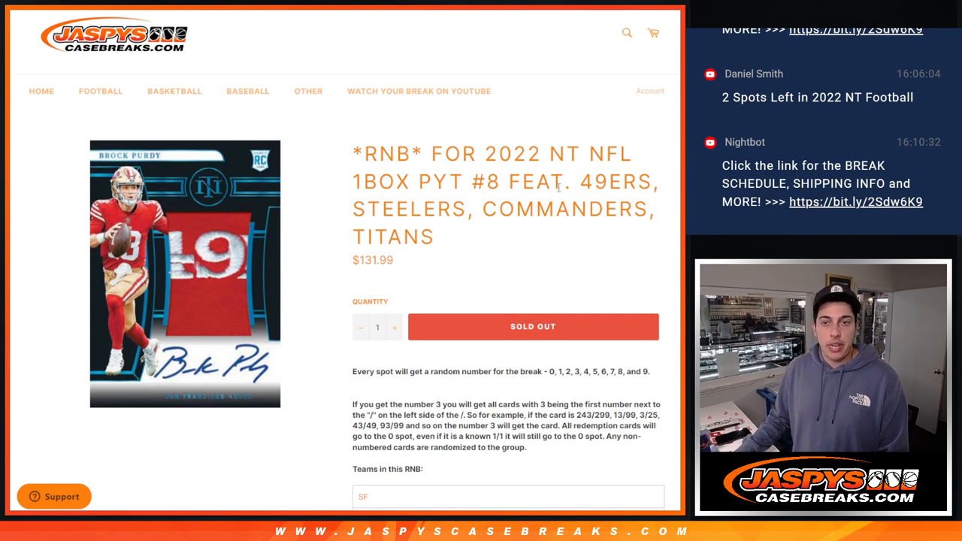
pyautogui.moveTo(556, 250)
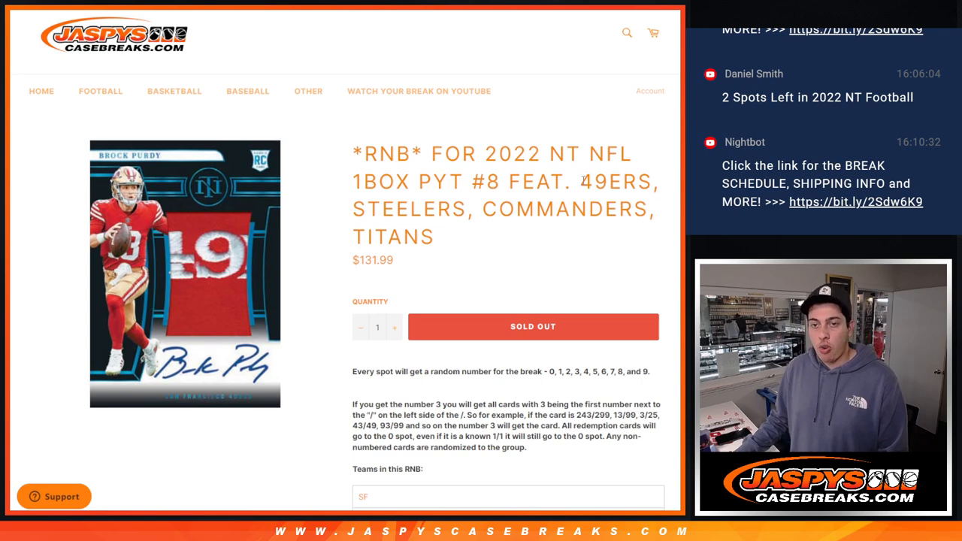
# - Highlight the team names 49ERS, STEELERS, COMMANDERS, TITANS in the product title
pyautogui.moveTo(579, 181); pyautogui.dragTo(434, 237)
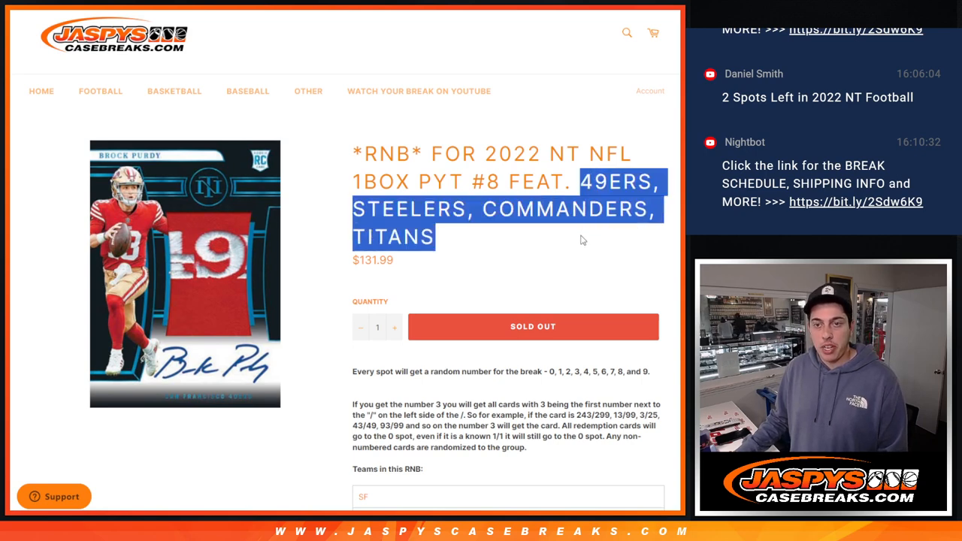
pyautogui.click(568, 239)
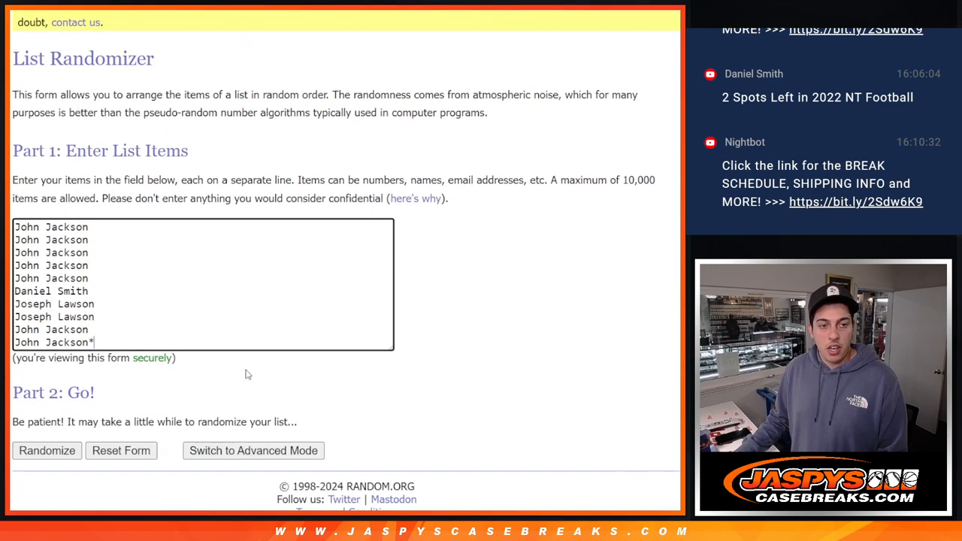
# - Randomize the ten participant names repeatedly, then select the shuffled list and switch to the RNB sheet
pyautogui.scroll(3)
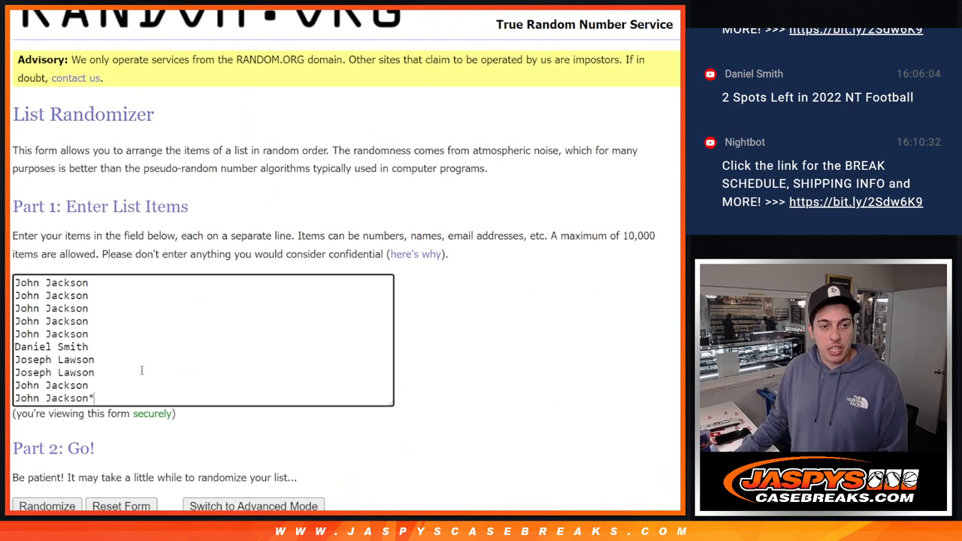
pyautogui.moveTo(361, 257)
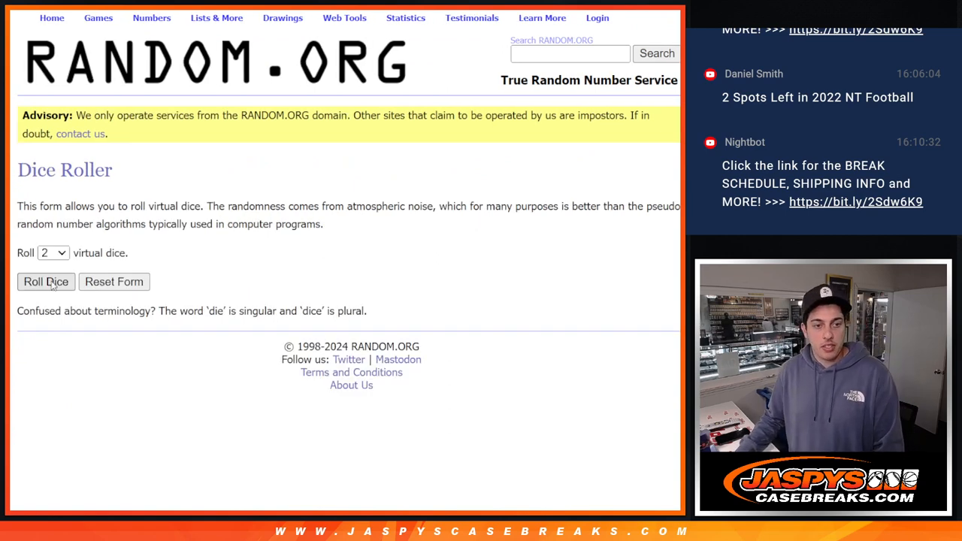
pyautogui.click(46, 281)
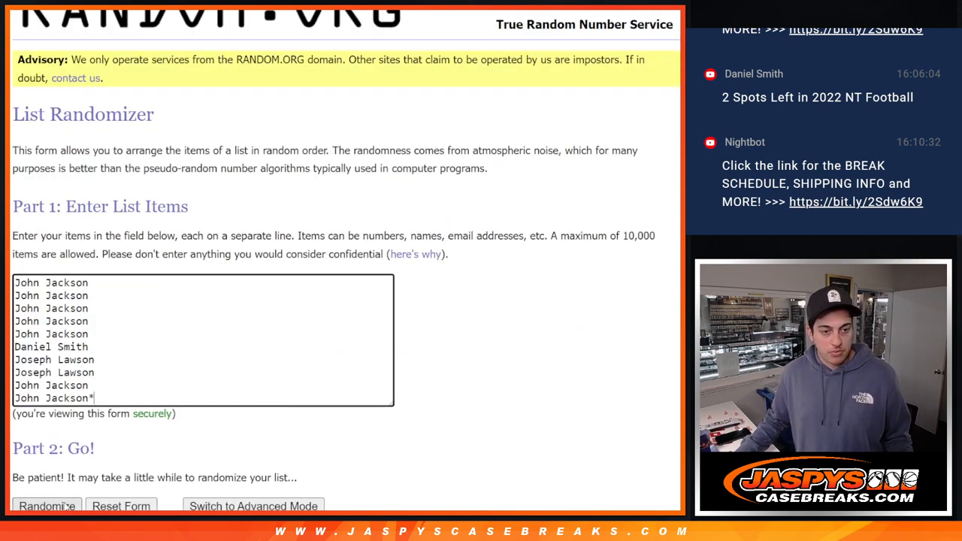
pyautogui.click(47, 506)
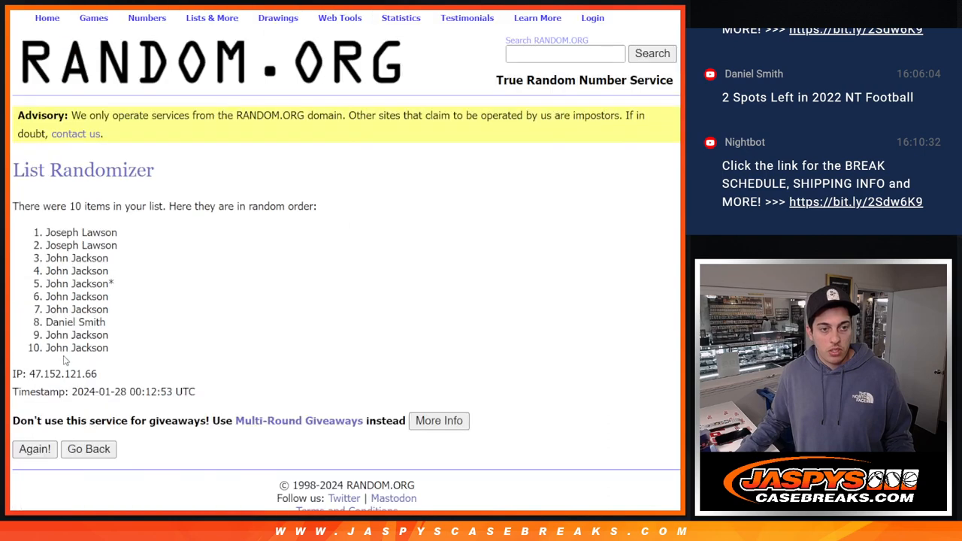
pyautogui.click(35, 448)
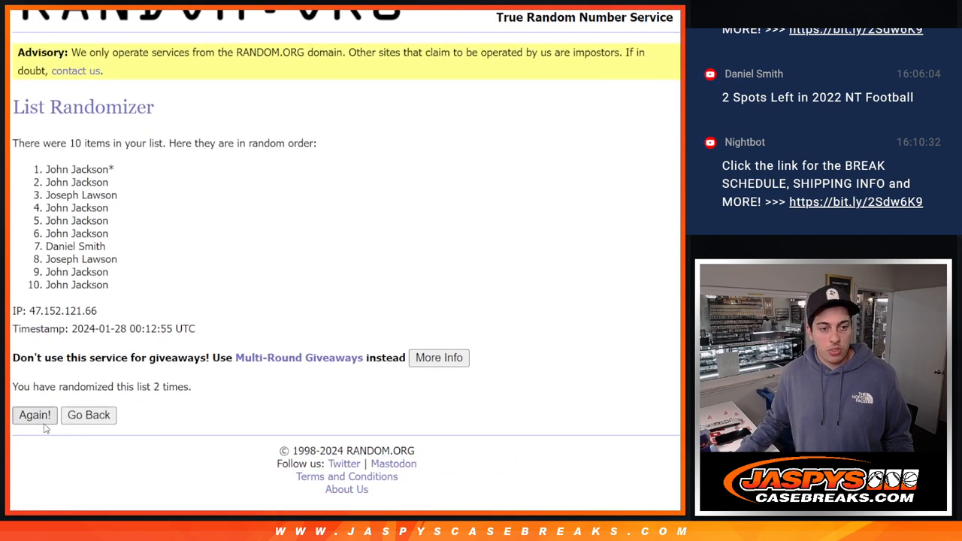
pyautogui.click(35, 415)
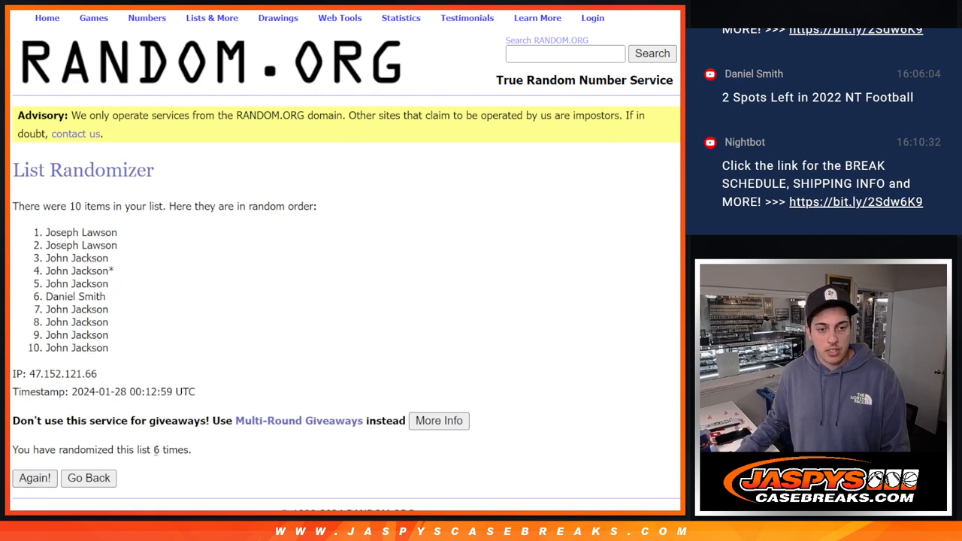
pyautogui.moveTo(45, 232); pyautogui.dragTo(102, 258)
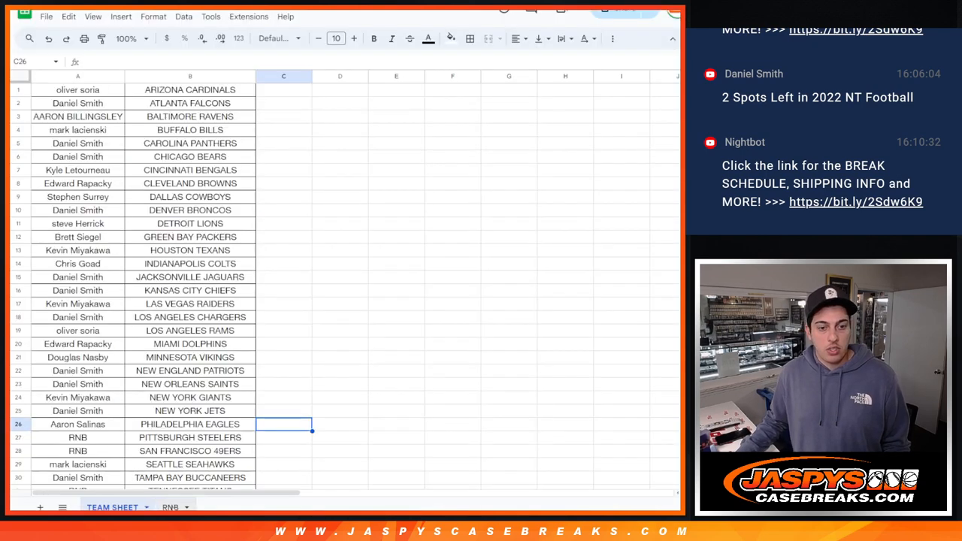
pyautogui.click(169, 508)
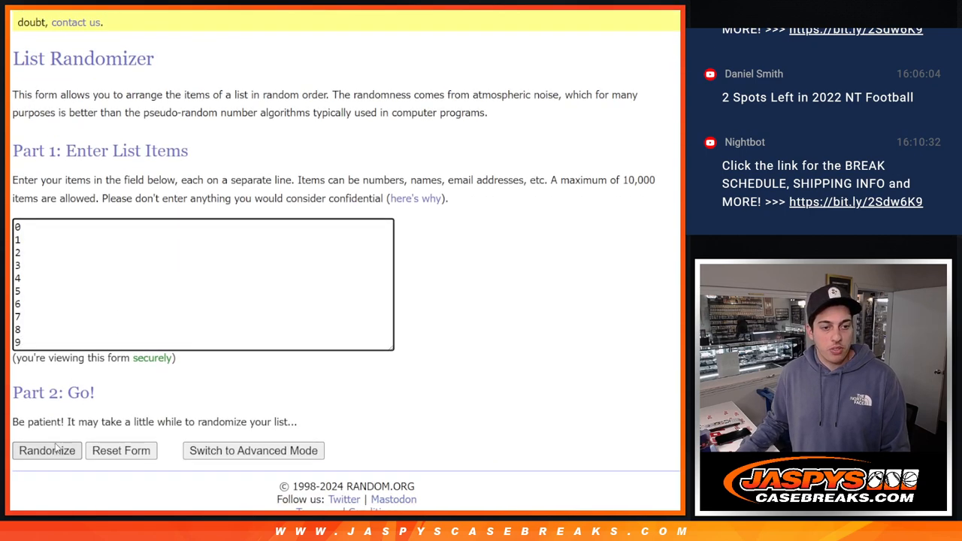
# - Randomize the digits 0–9, reshuffle, and select the shuffled numbers for copying
pyautogui.click(47, 450)
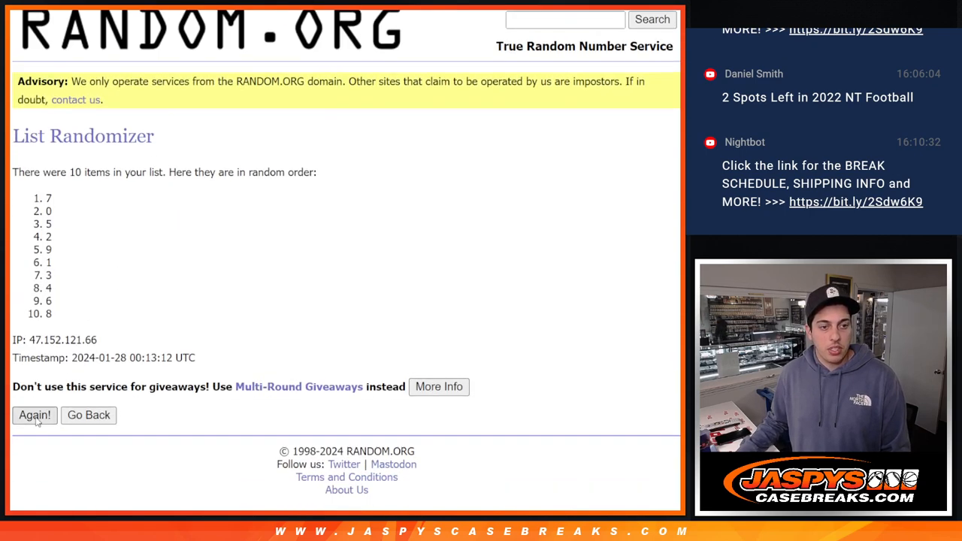
pyautogui.click(34, 415)
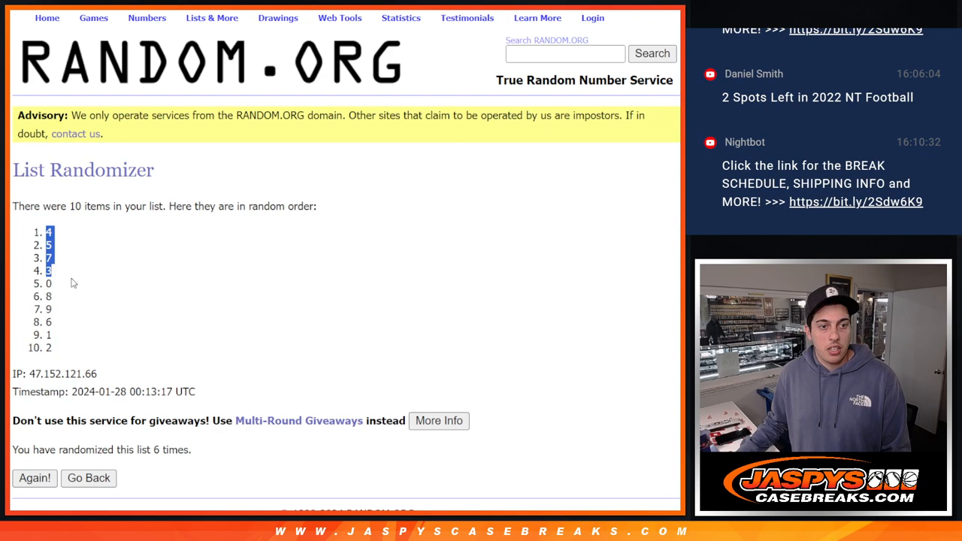
pyautogui.moveTo(49, 232); pyautogui.dragTo(49, 347)
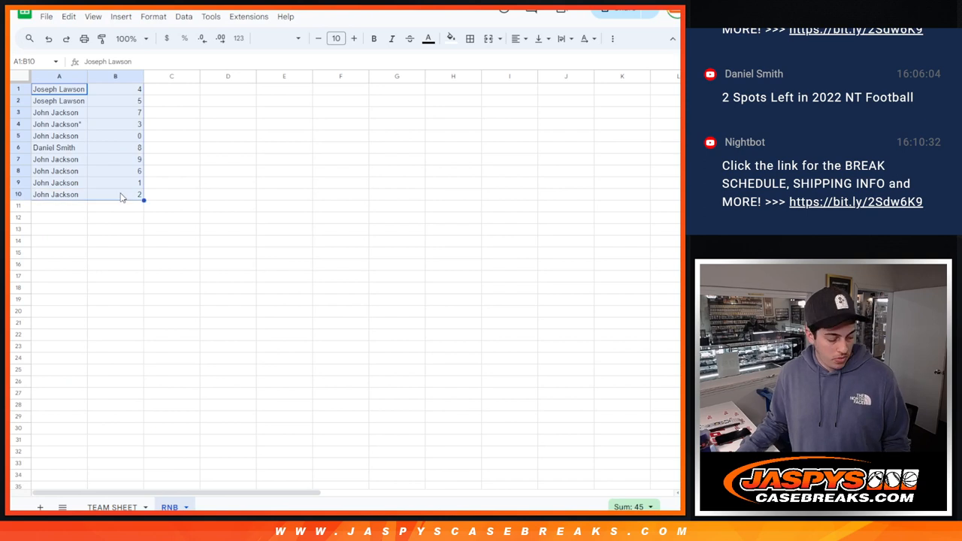
# - Apply all borders to the A1:B10 name–number table and choose a larger font size
pyautogui.click(470, 38)
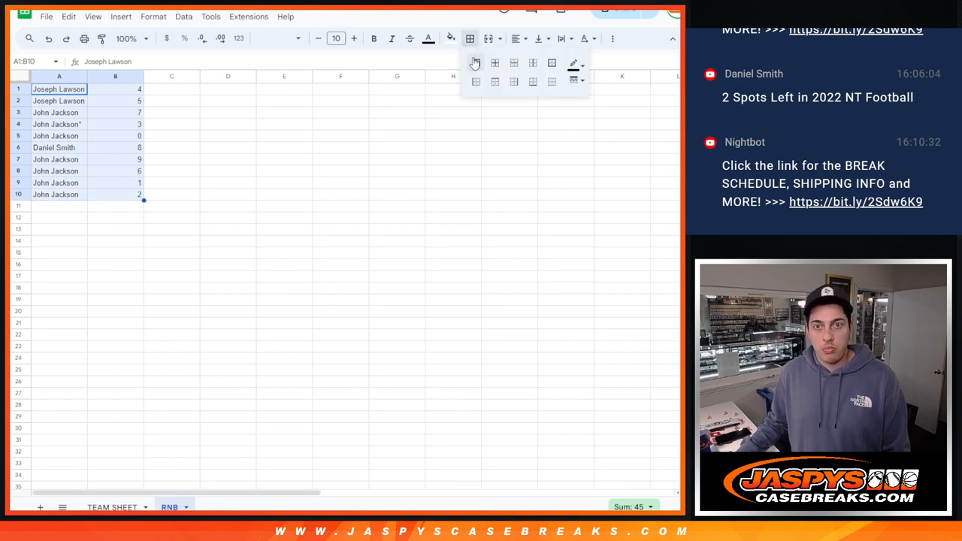
pyautogui.click(336, 38)
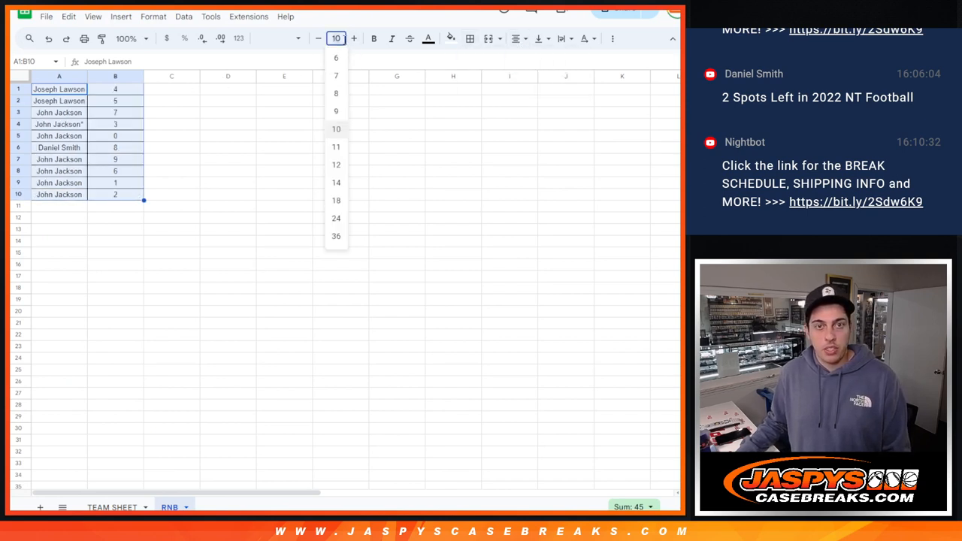
pyautogui.click(335, 200)
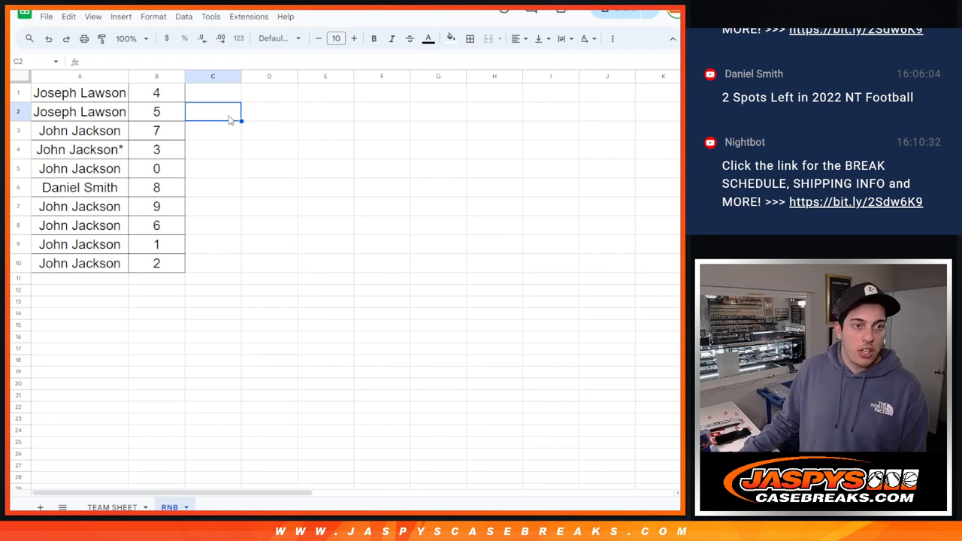
pyautogui.moveTo(145, 198)
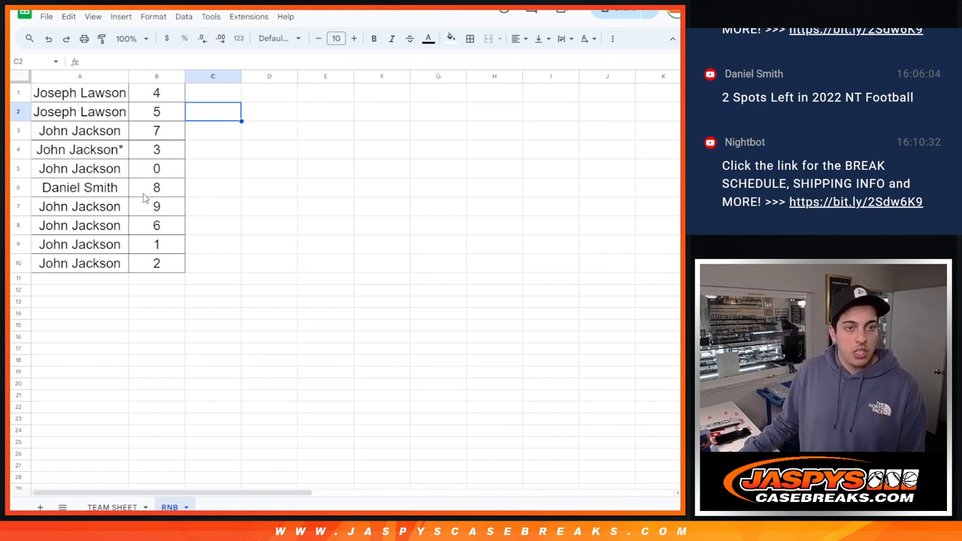
pyautogui.moveTo(148, 166)
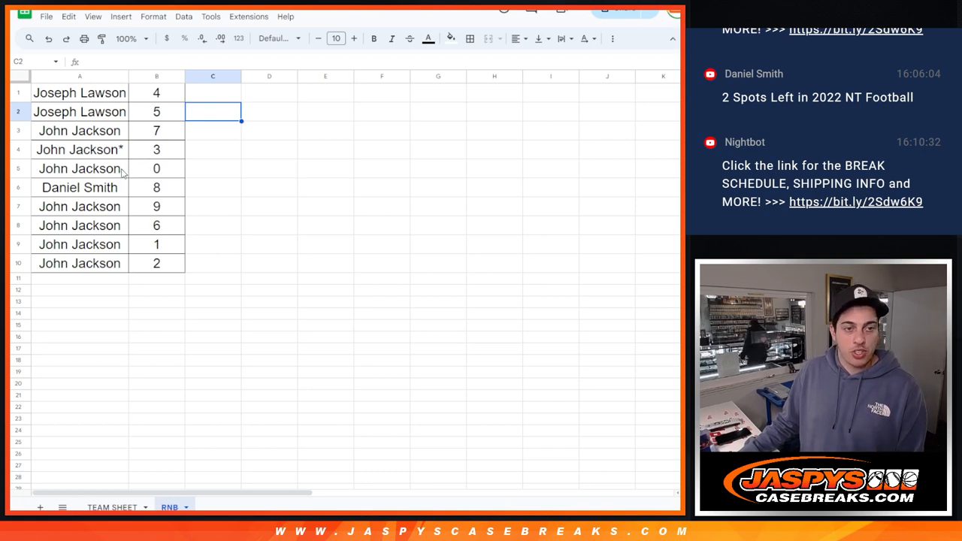
pyautogui.moveTo(145, 192)
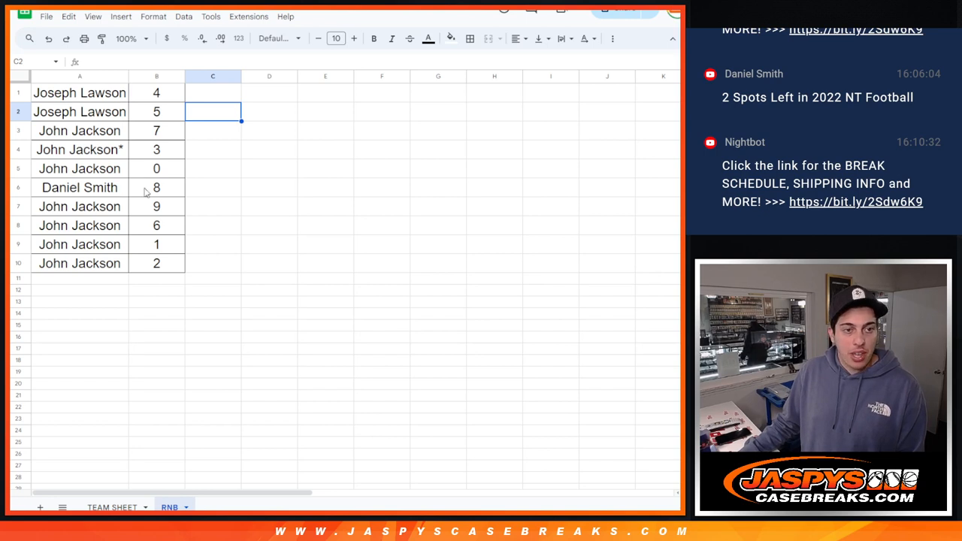
pyautogui.moveTo(230, 186)
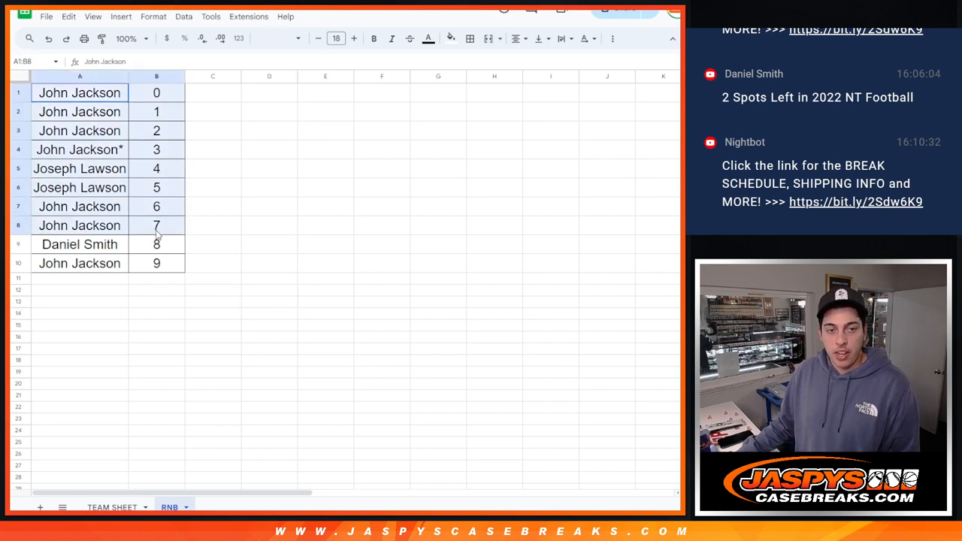
# - Clear the selection from the table sorted by number 0 to 9
pyautogui.click(269, 207)
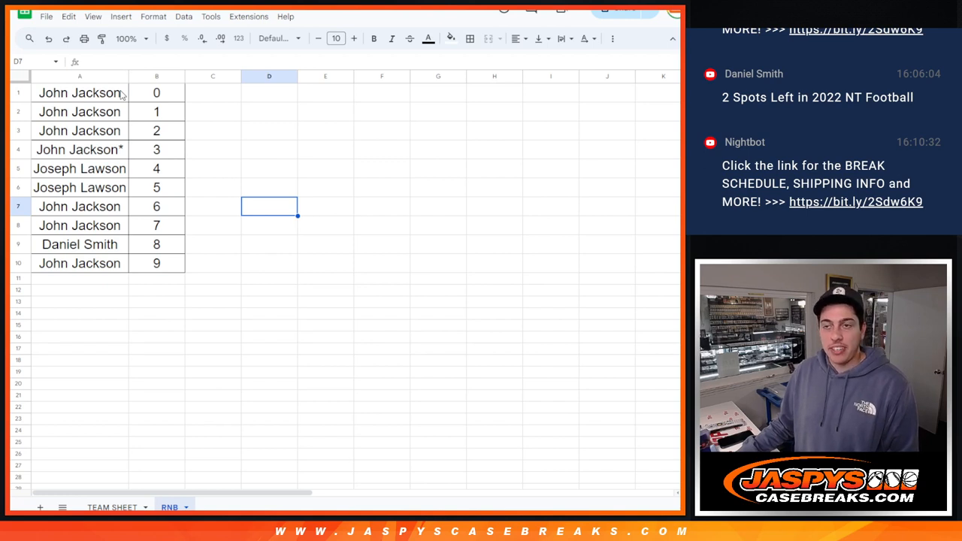
pyautogui.moveTo(126, 96)
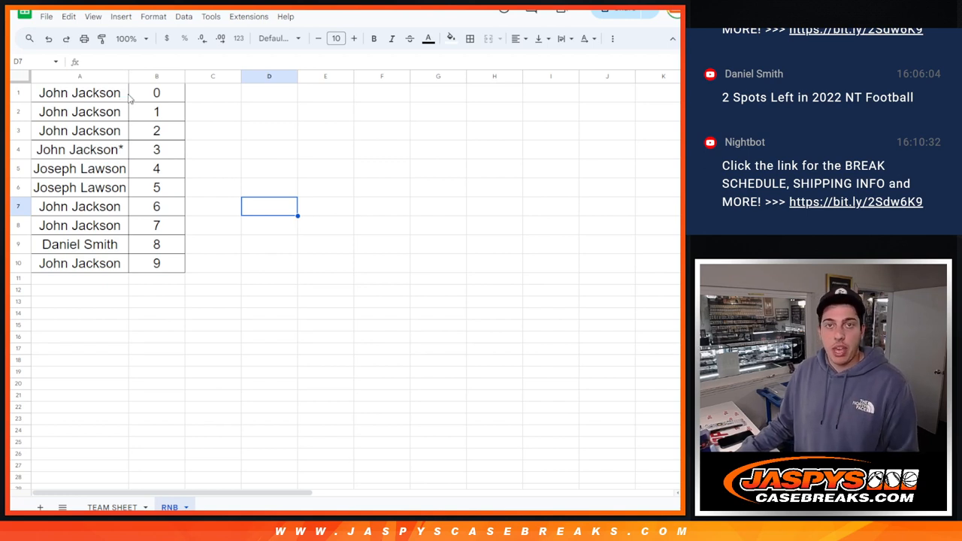